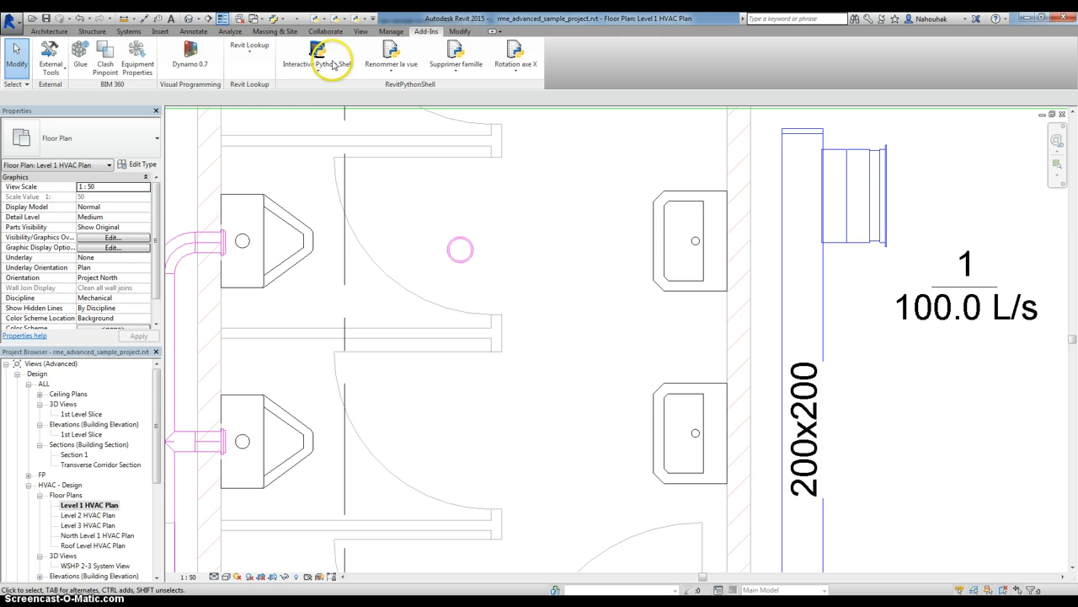
mouse_move(331, 61)
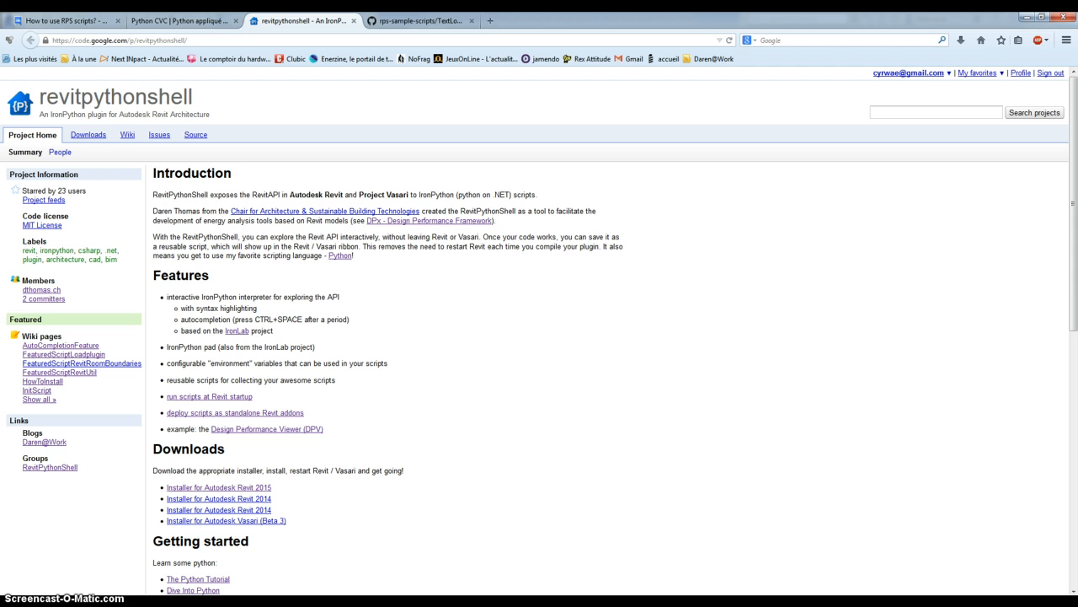
mouse_move(408, 20)
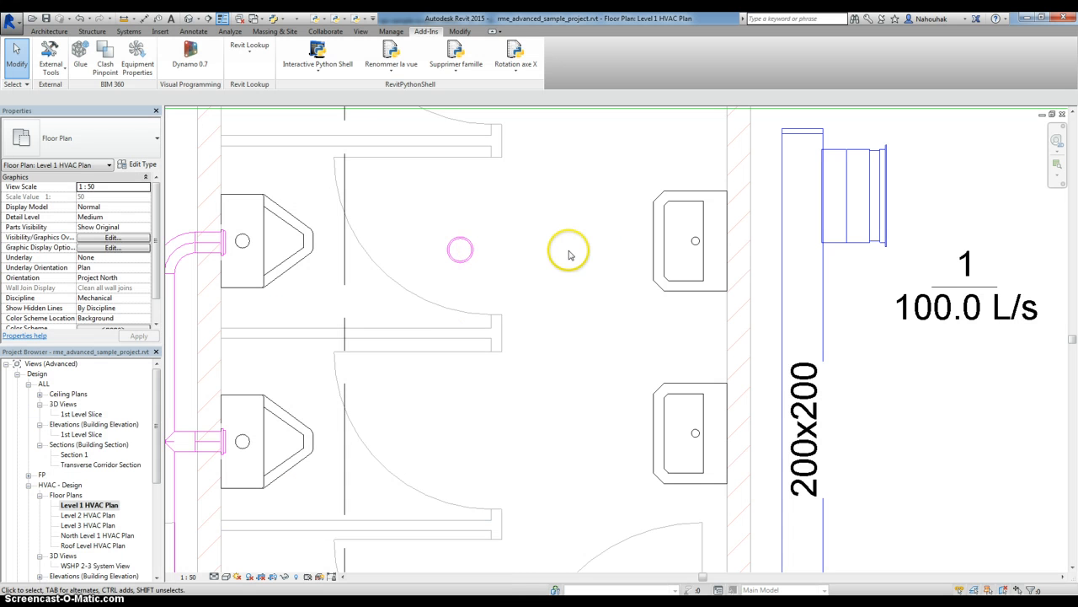
- Launch the IronPython Console from the Interactive Python Shell button on Add-Ins
left_click(318, 51)
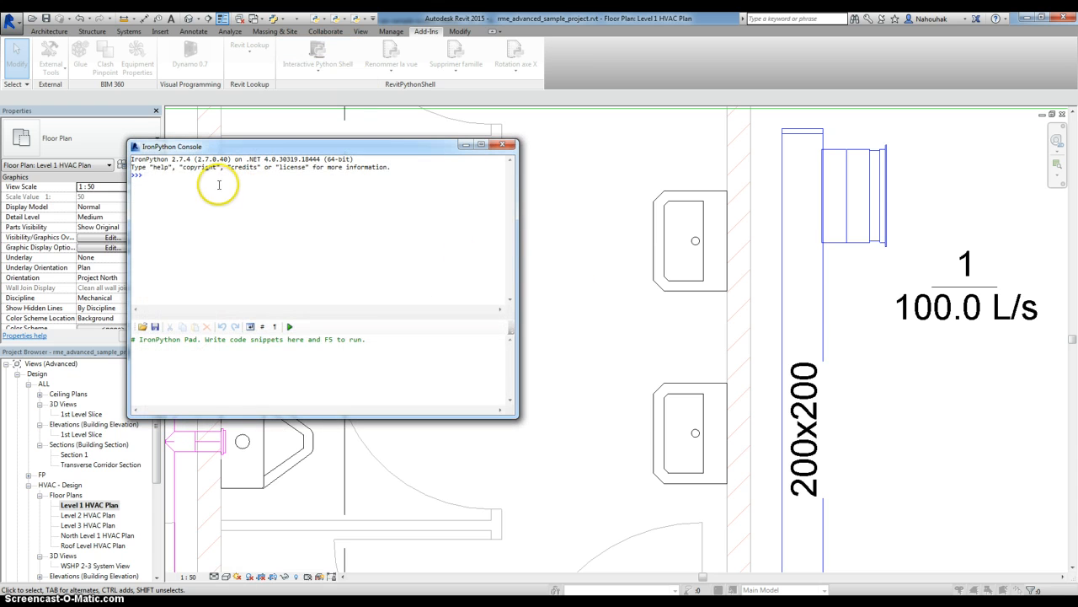
mouse_move(133, 156)
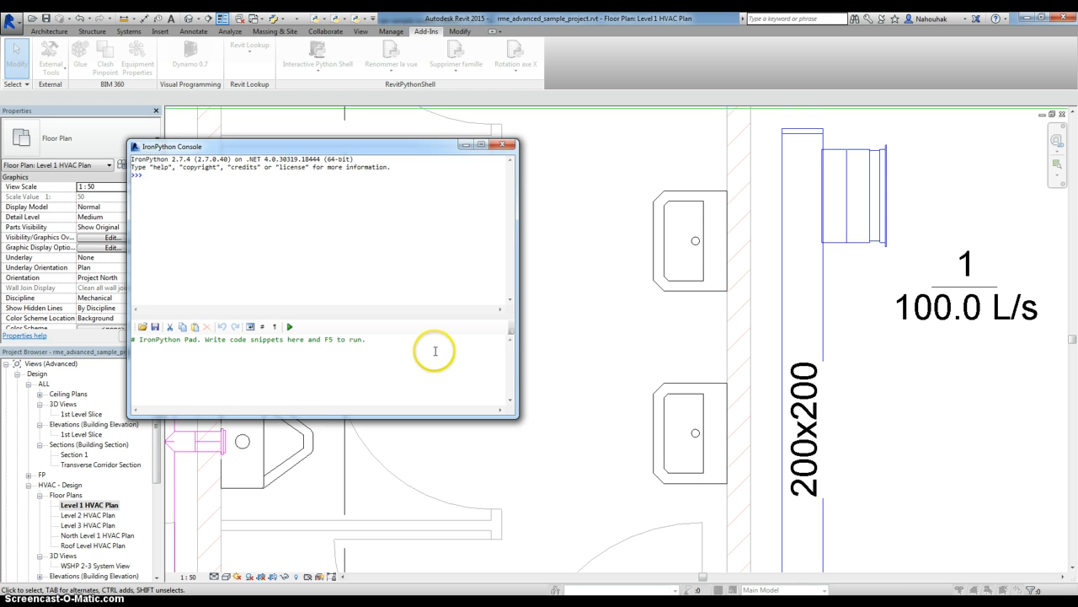
mouse_move(259, 369)
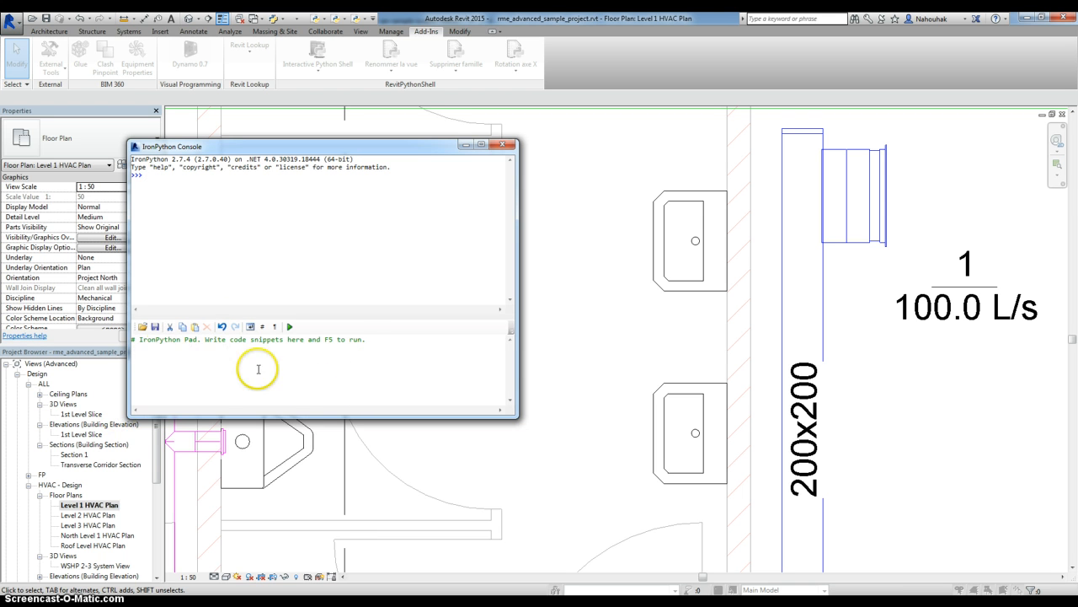
mouse_move(265, 357)
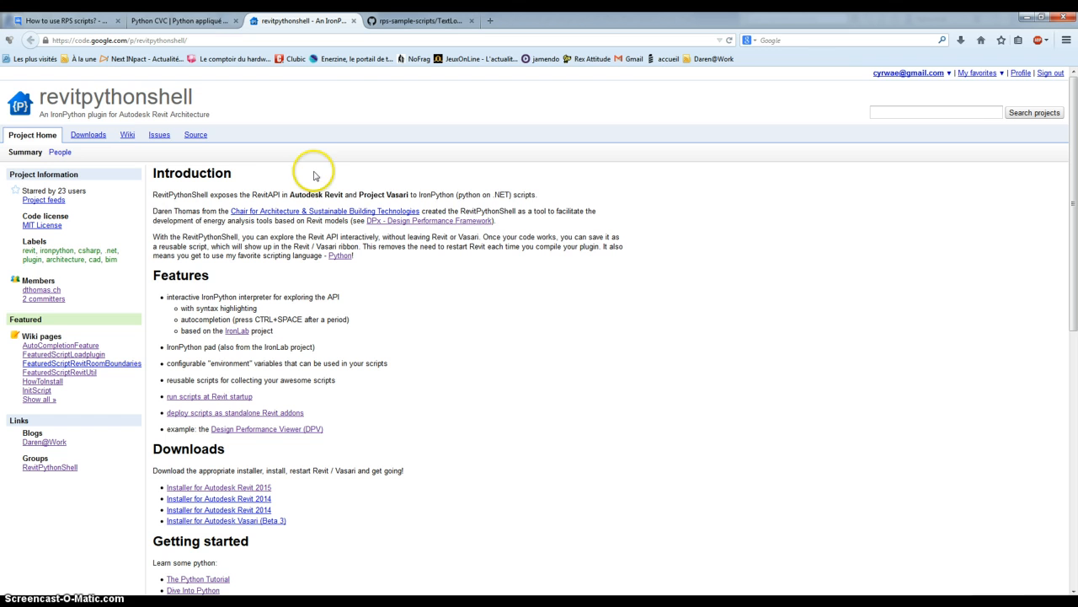
- Browse the TextLower.py sample script on GitHub, then return to the previous tab
left_click(419, 20)
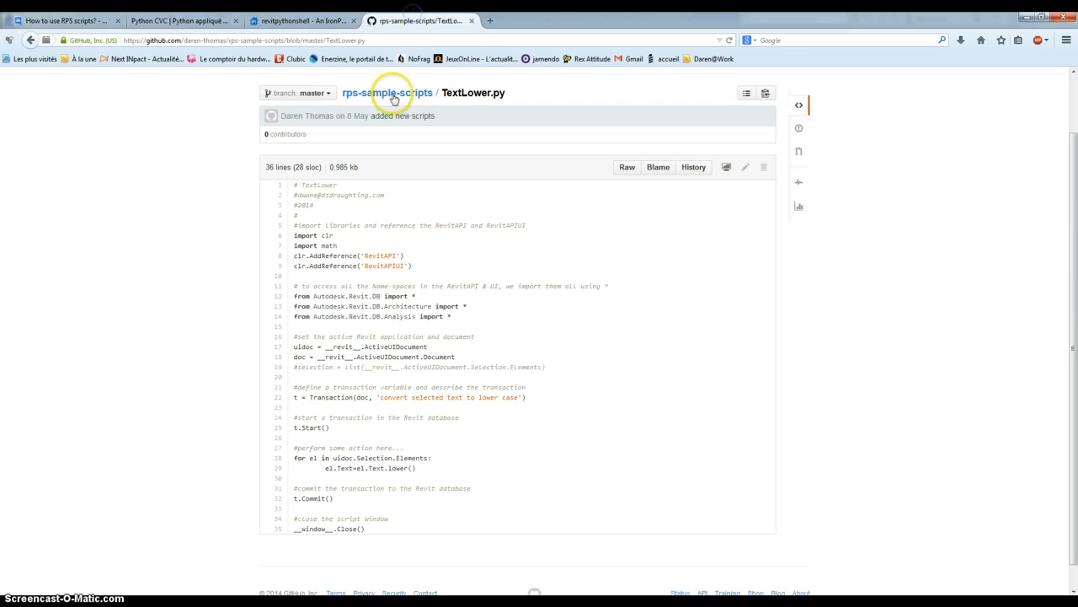
mouse_move(520, 343)
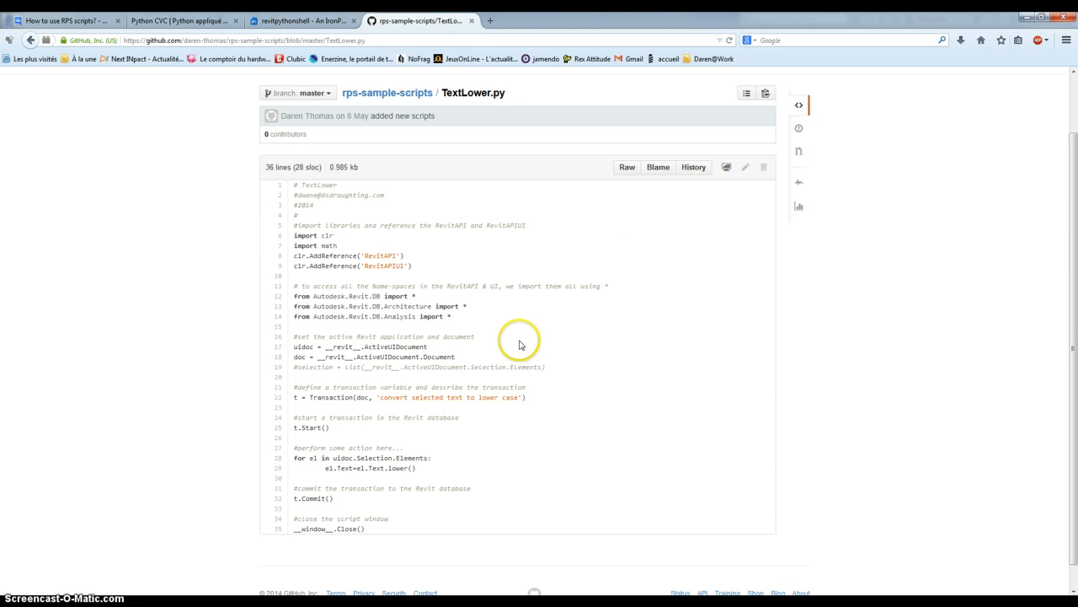
scroll("down", 3)
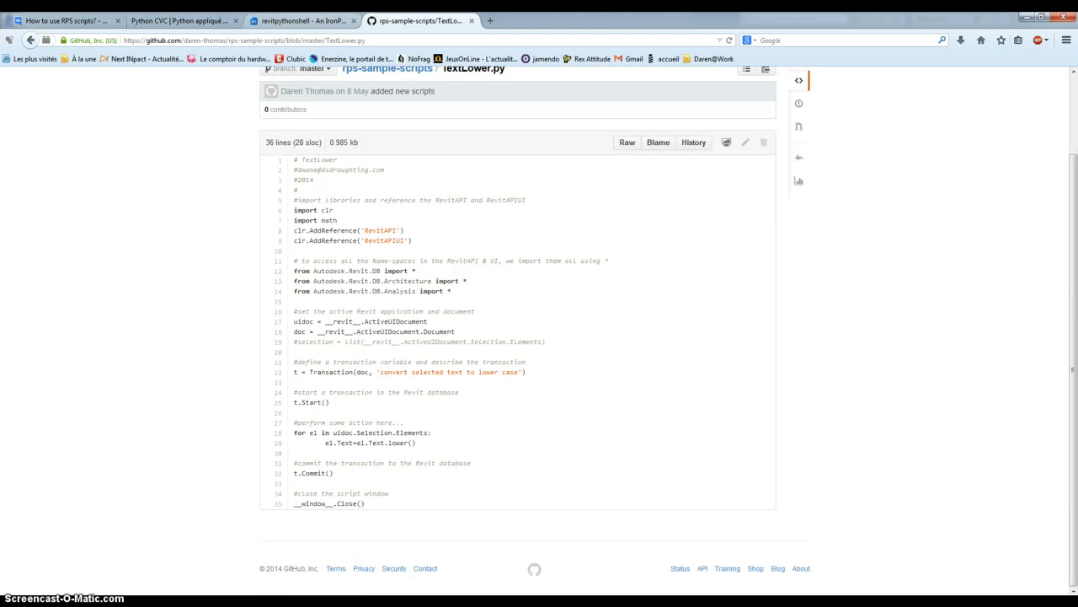
left_click(299, 20)
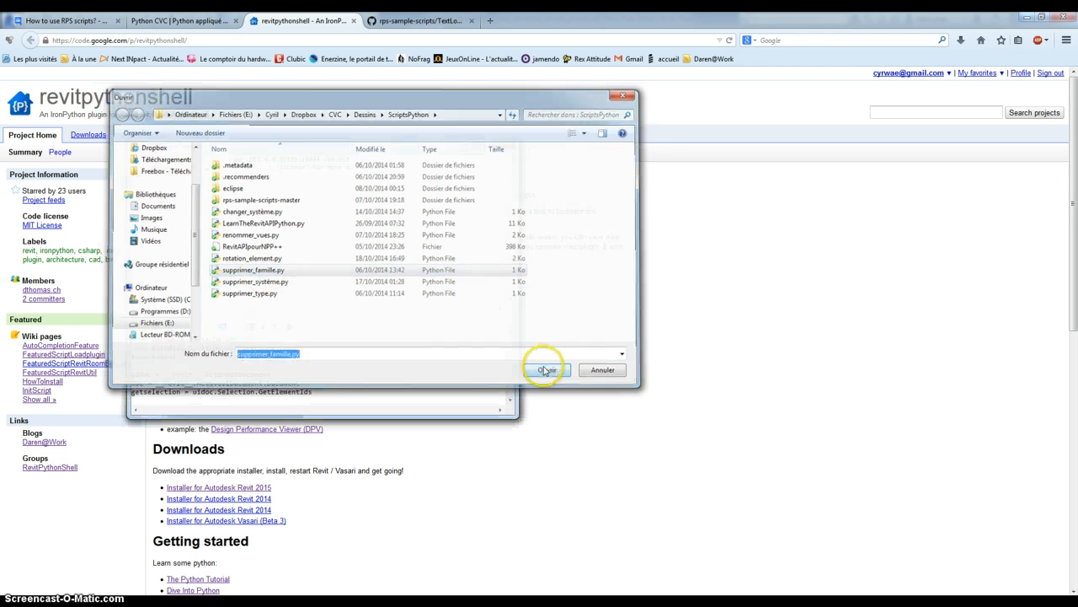
- Open supprimer_famille.py in the code pad and enlarge the IronPython Console window
left_click(546, 370)
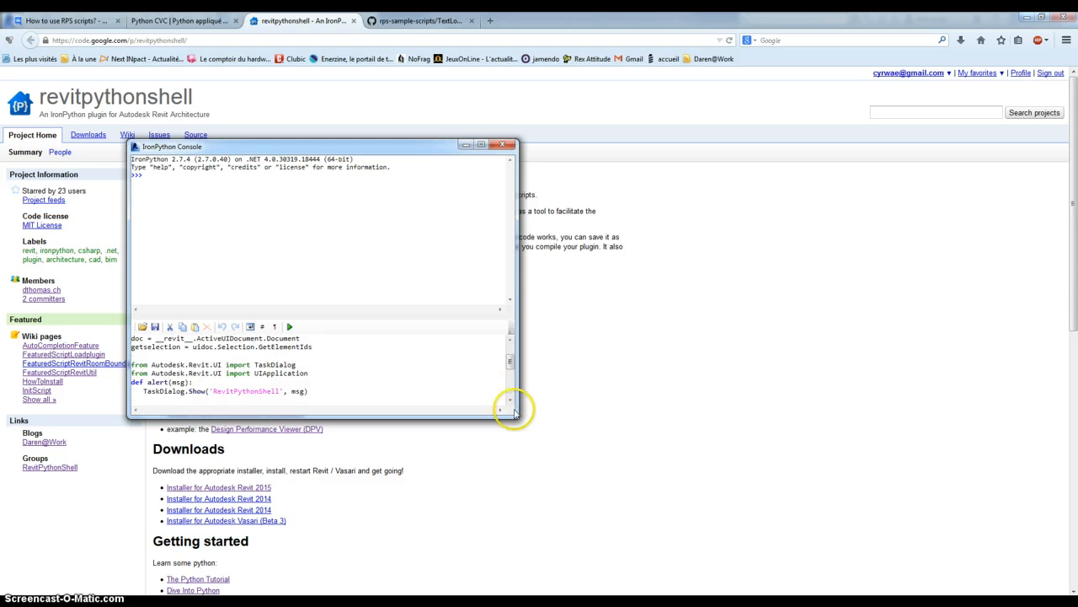
left_click_drag(514, 413, 783, 535)
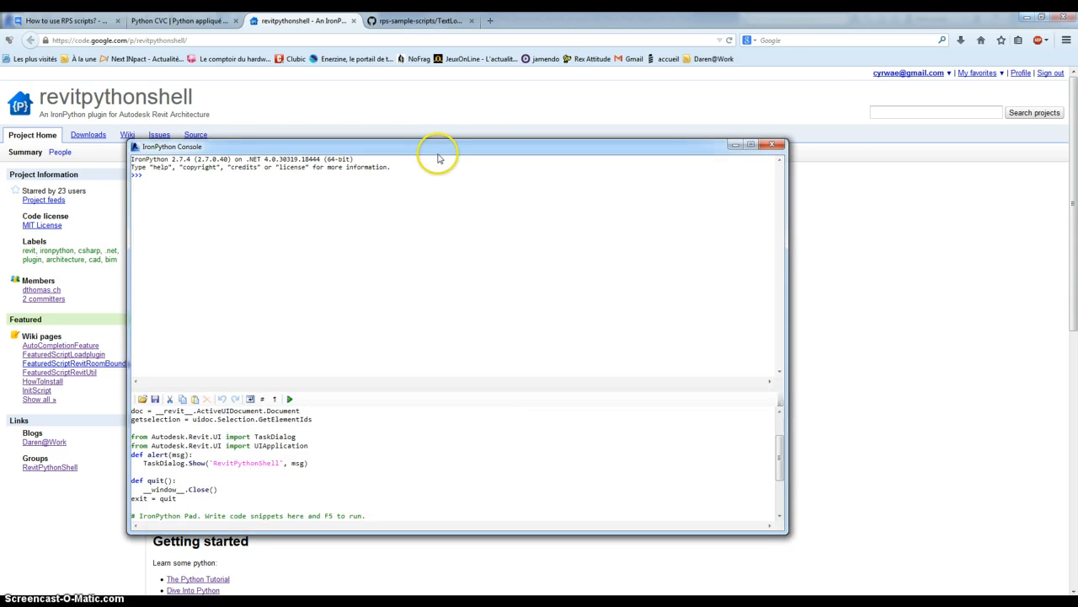
left_click_drag(438, 147, 514, 98)
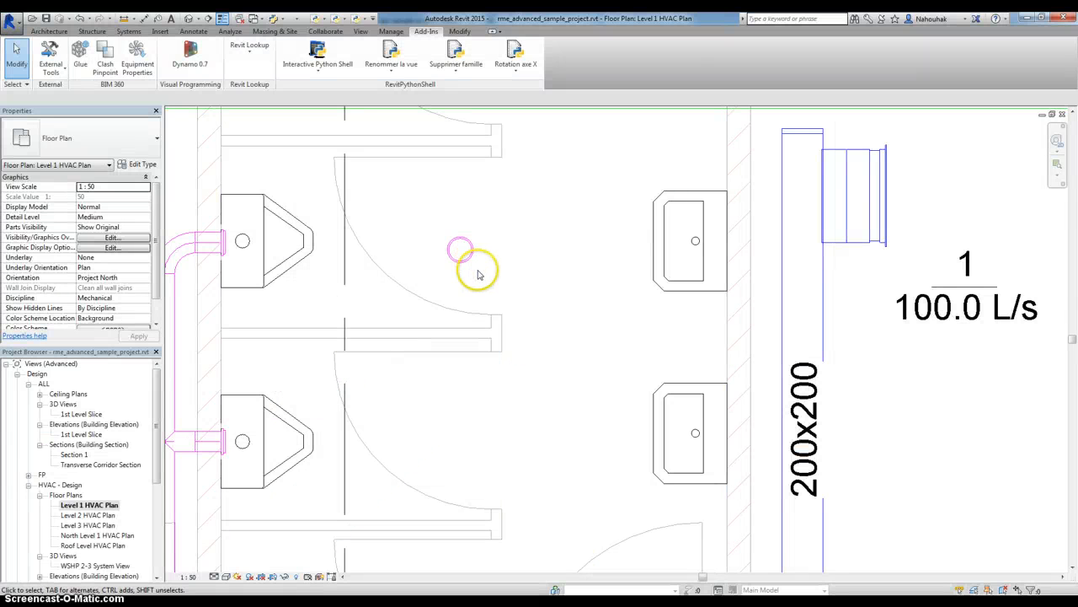
mouse_move(534, 216)
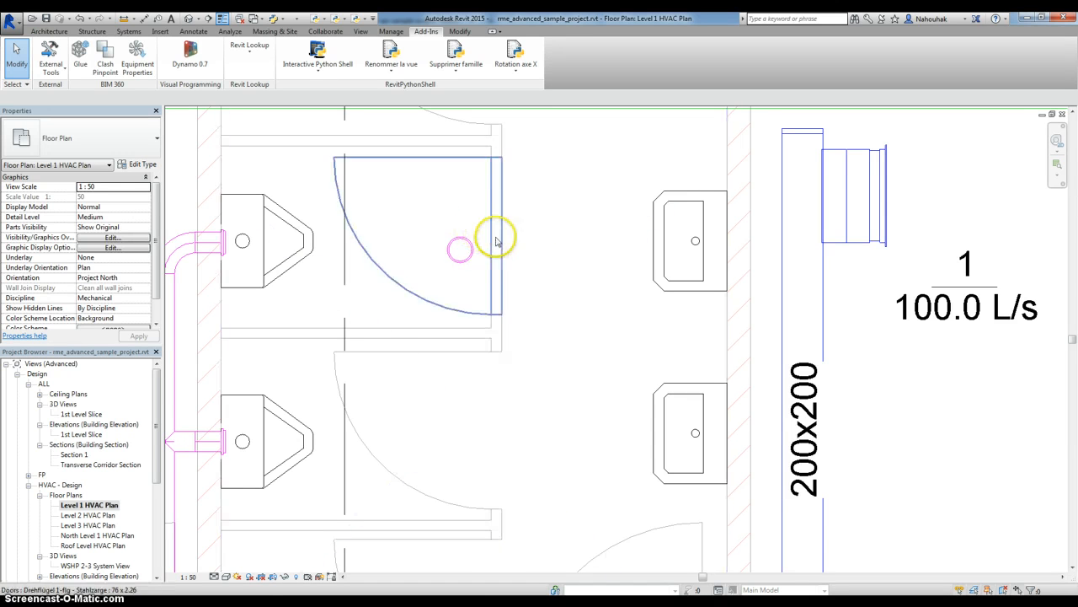
mouse_move(460, 251)
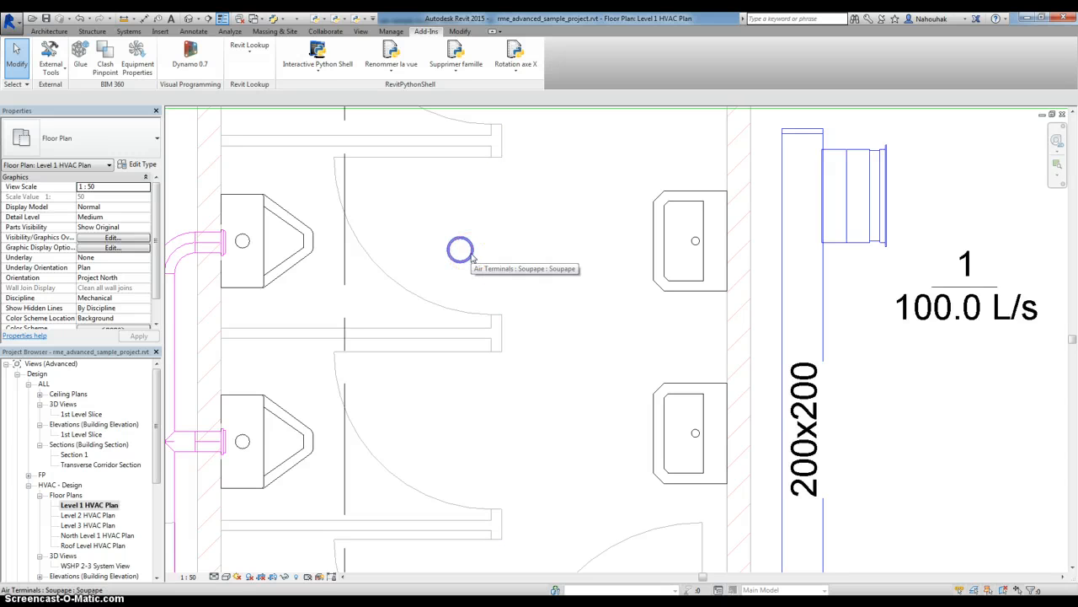
- Select the Soupape air terminal on the Level 1 HVAC plan
left_click(461, 250)
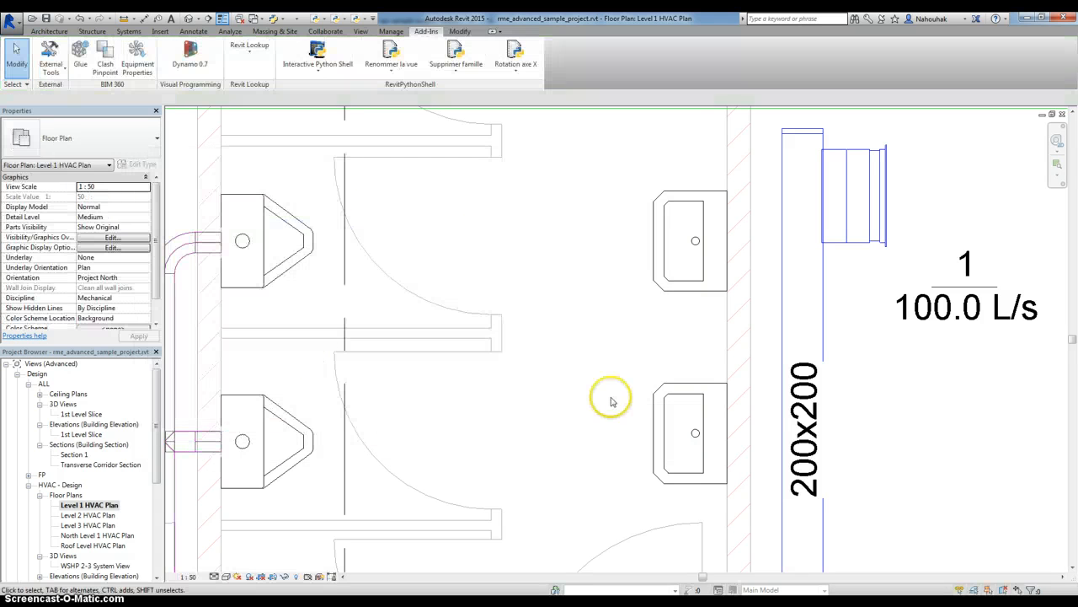
- Undo the 'supprimer_famille' entry from the Undo history dropdown
left_click(476, 300)
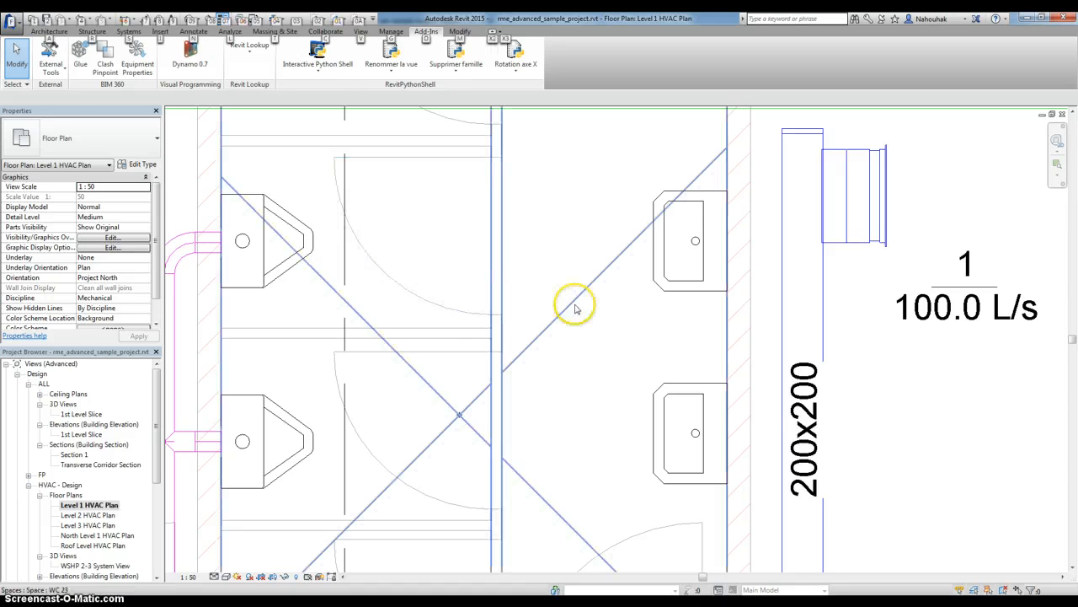
left_click(577, 304)
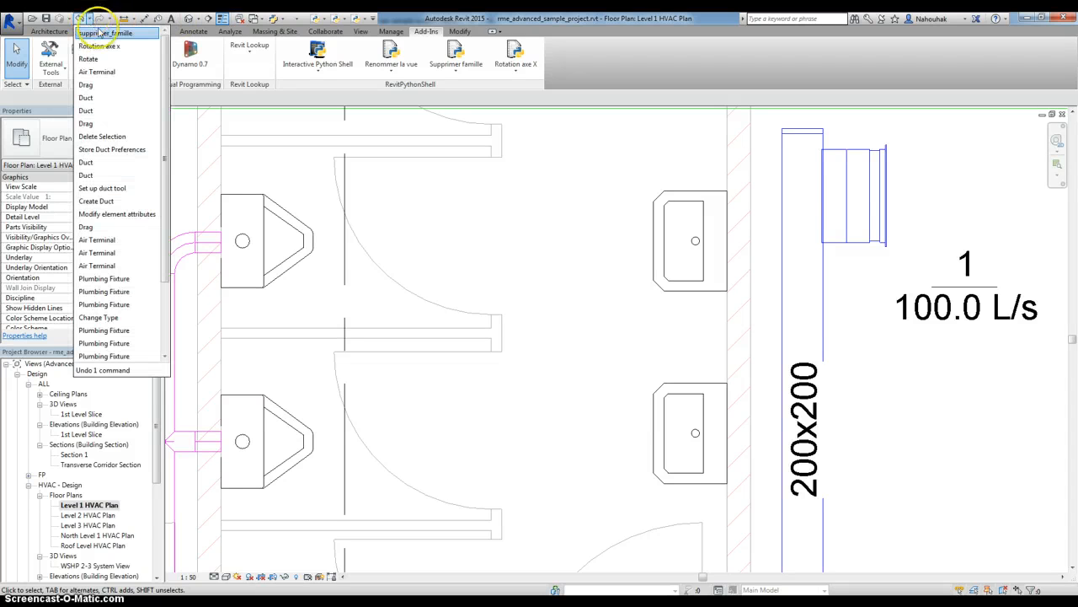
mouse_move(131, 33)
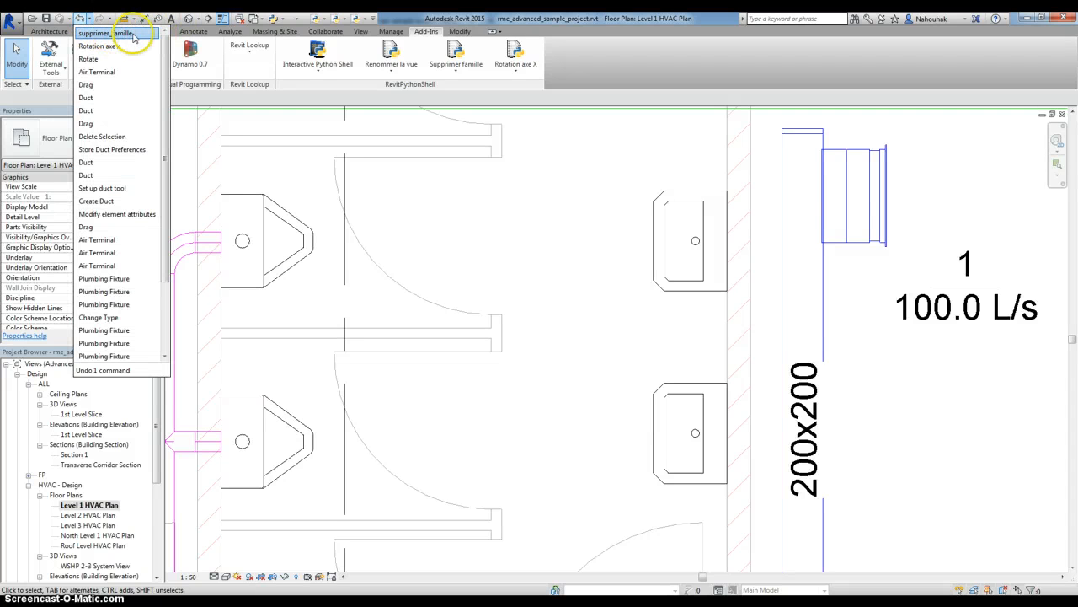
left_click(619, 369)
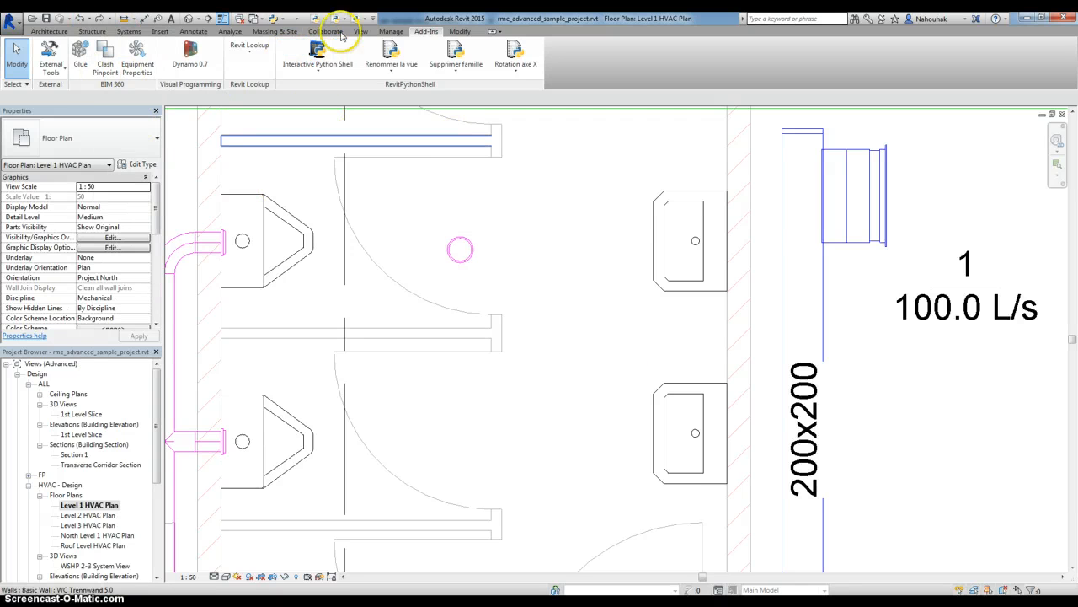
mouse_move(323, 166)
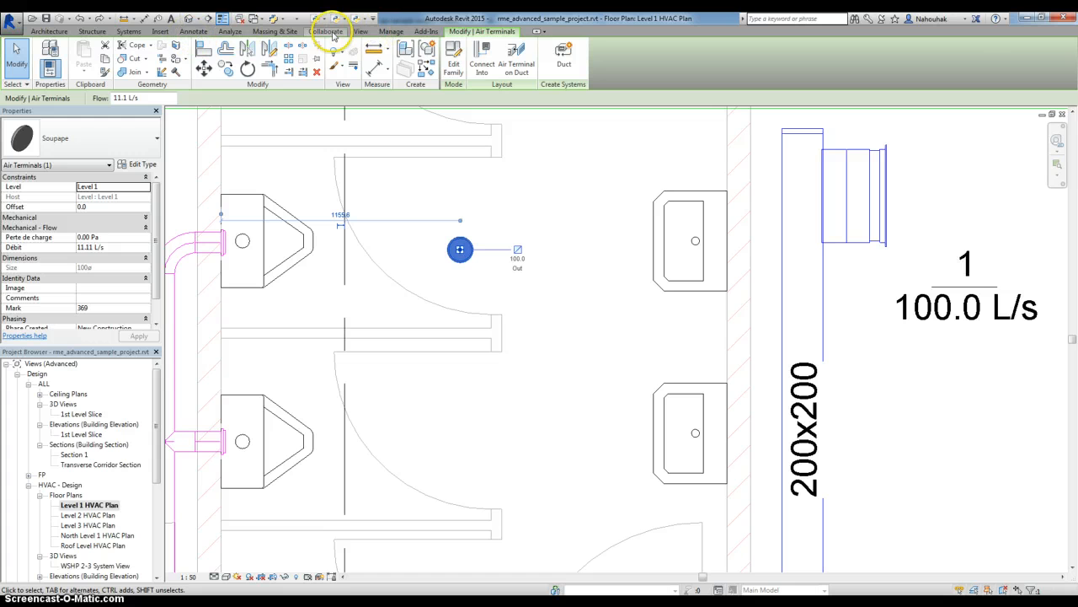
left_click(426, 32)
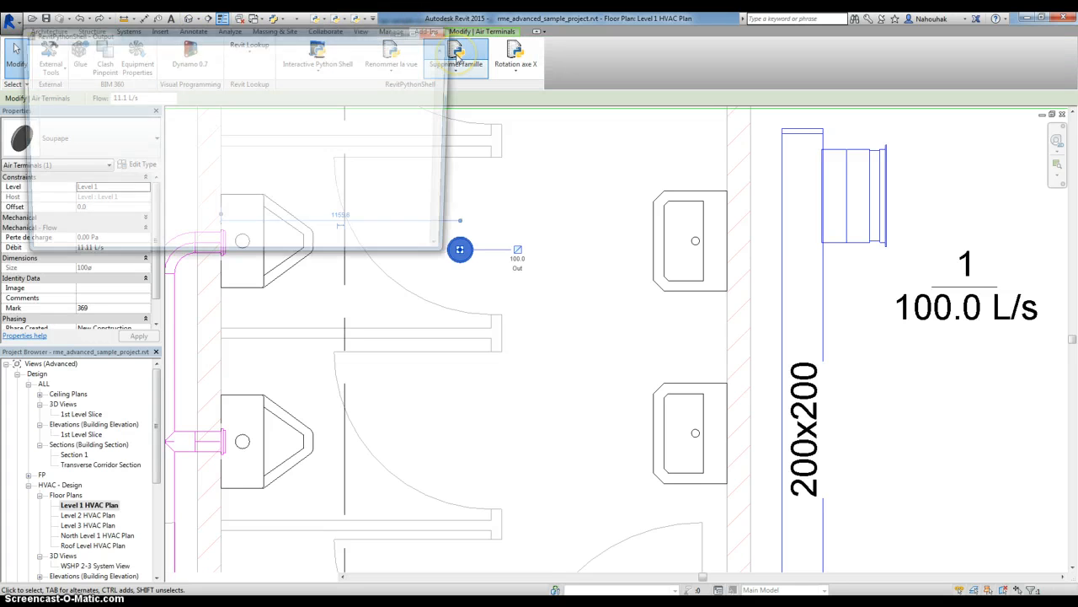
left_click(579, 398)
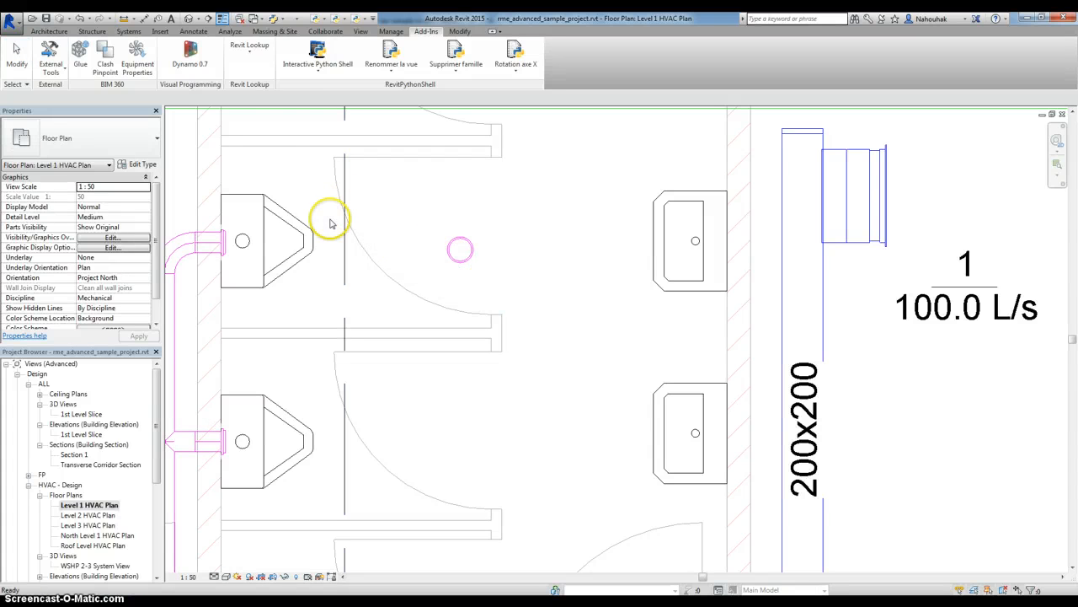
- Choose Configure... from the Interactive Python Shell dropdown
left_click(317, 52)
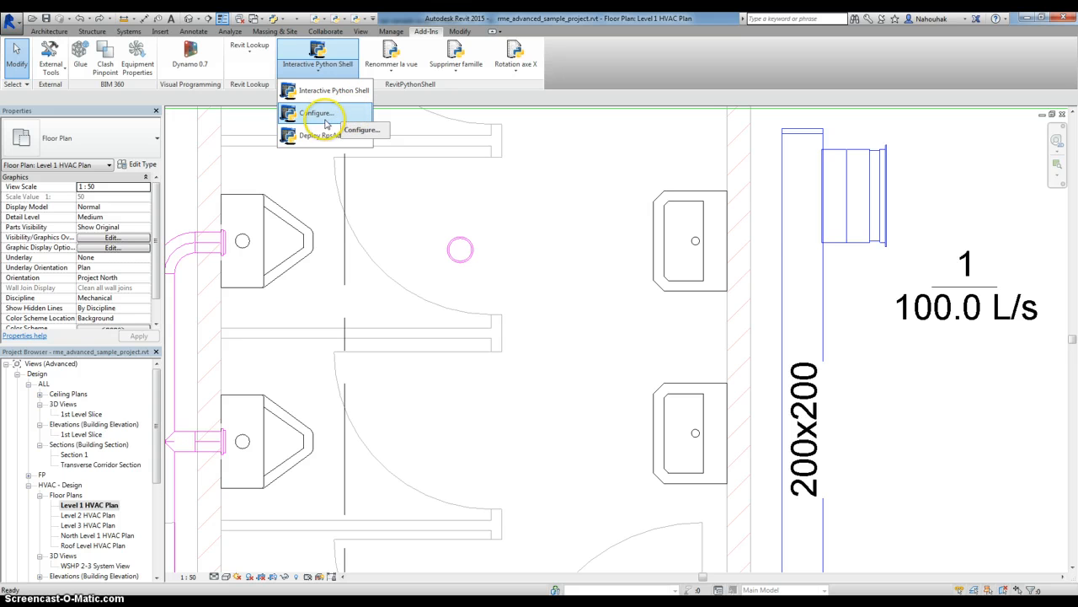
mouse_move(324, 121)
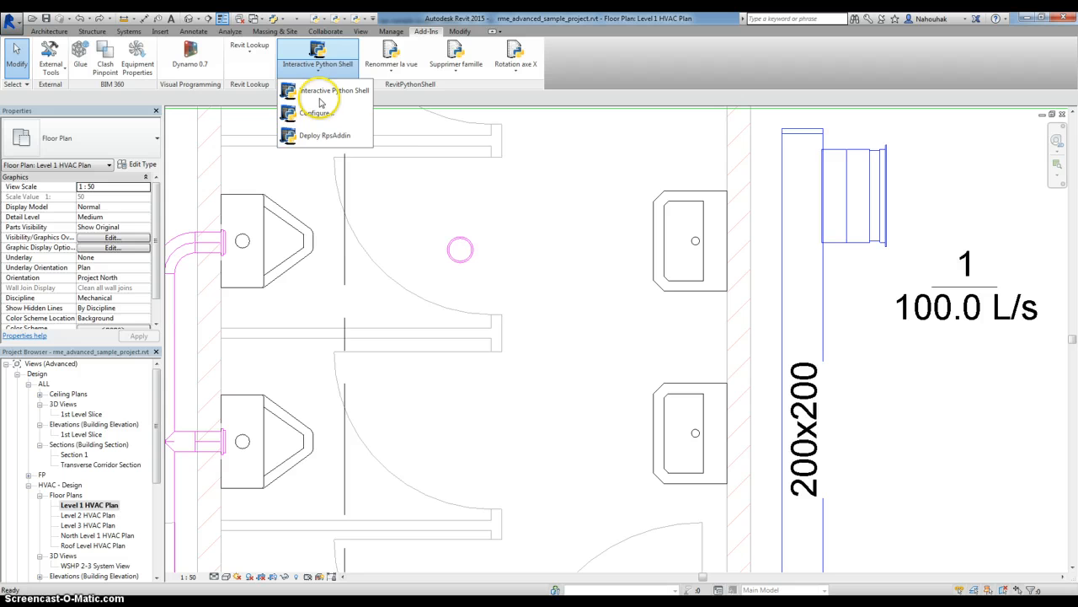
left_click(316, 113)
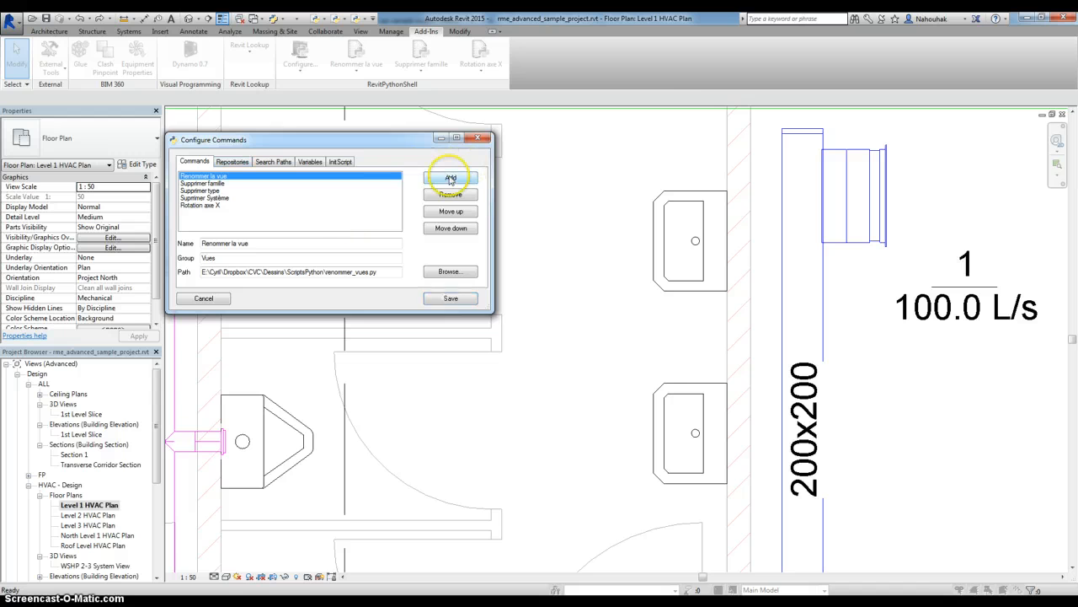
- Add a command, cancel the file chooser, then add one for rotation_element.py
left_click(449, 270)
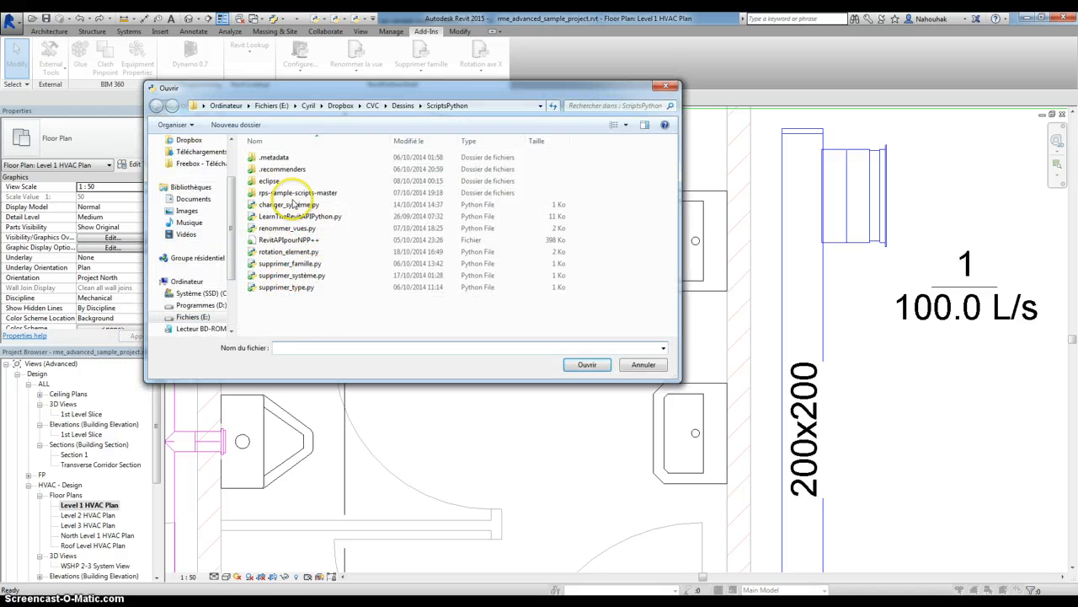
left_click(295, 180)
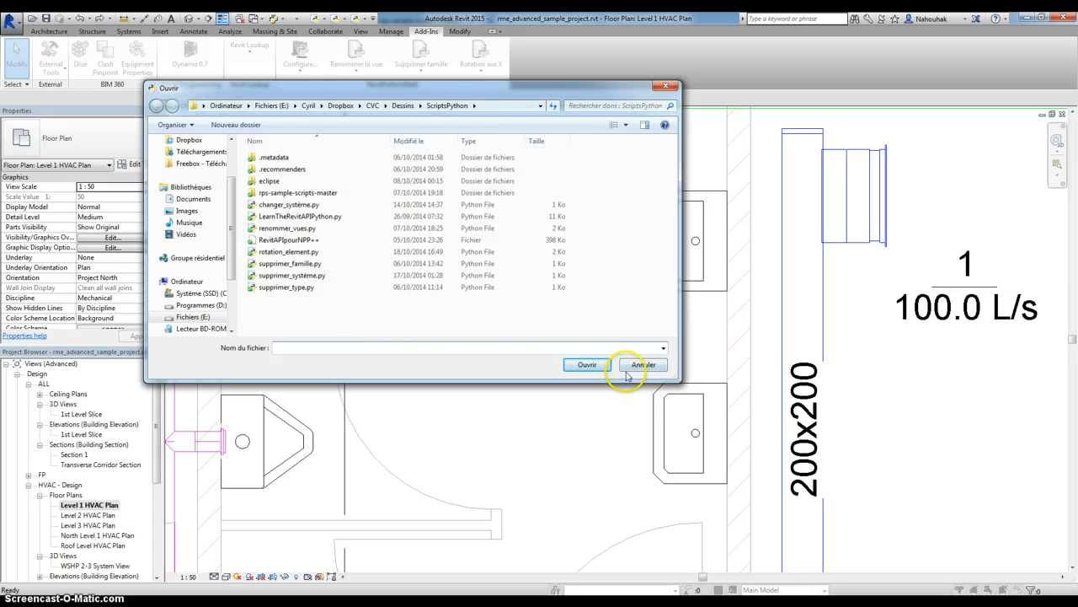
left_click(643, 364)
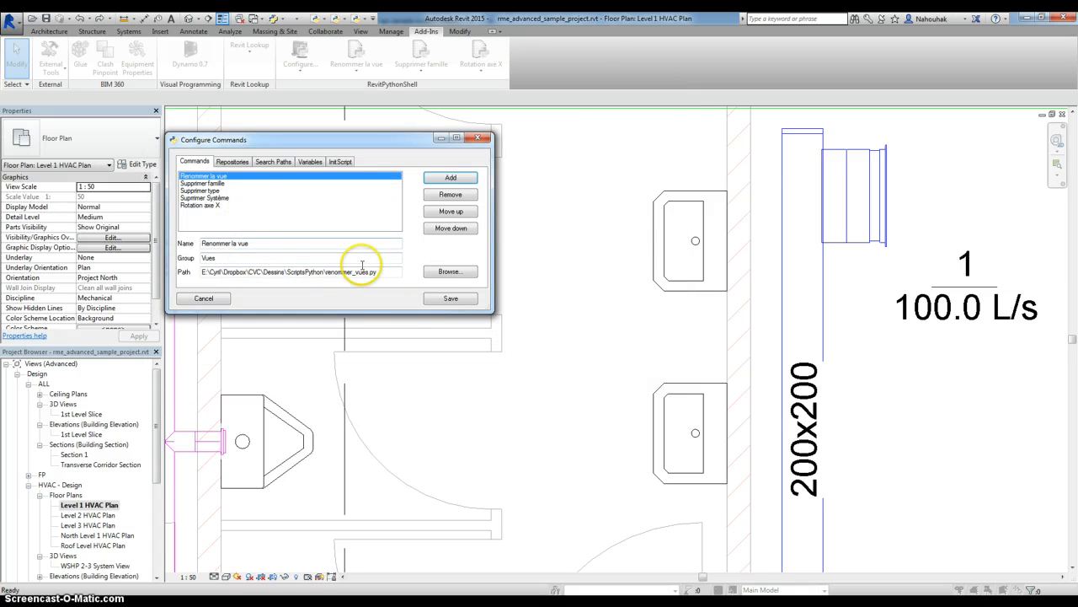
left_click(450, 271)
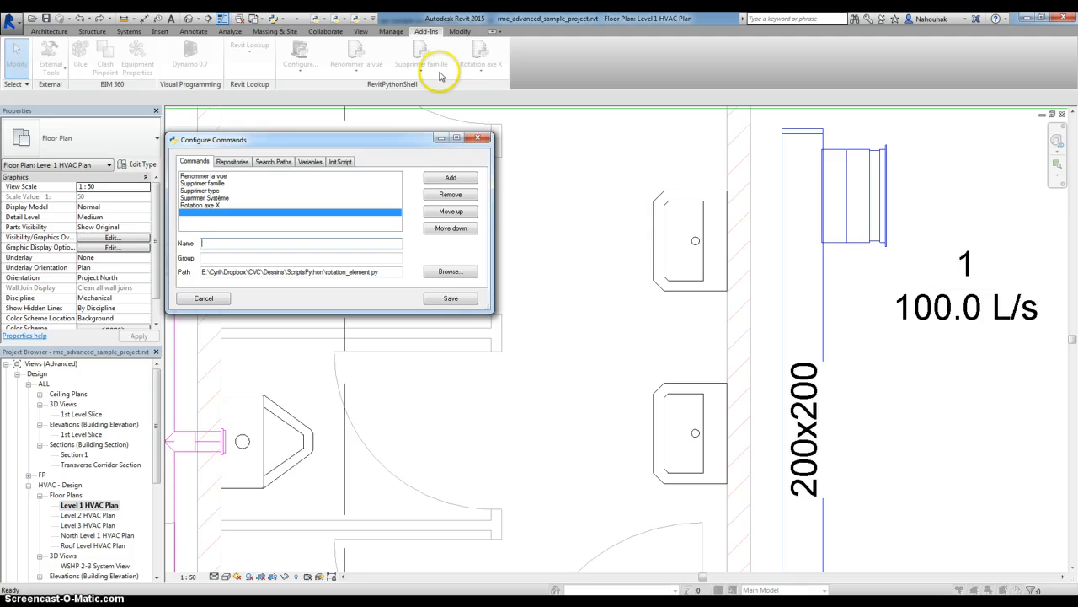
mouse_move(344, 23)
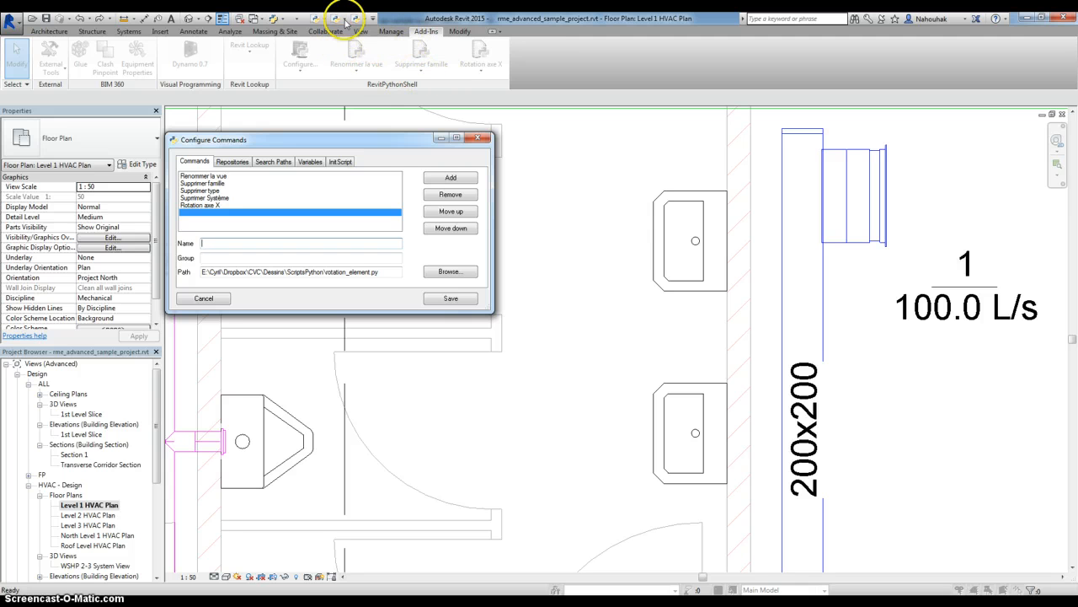
mouse_move(468, 68)
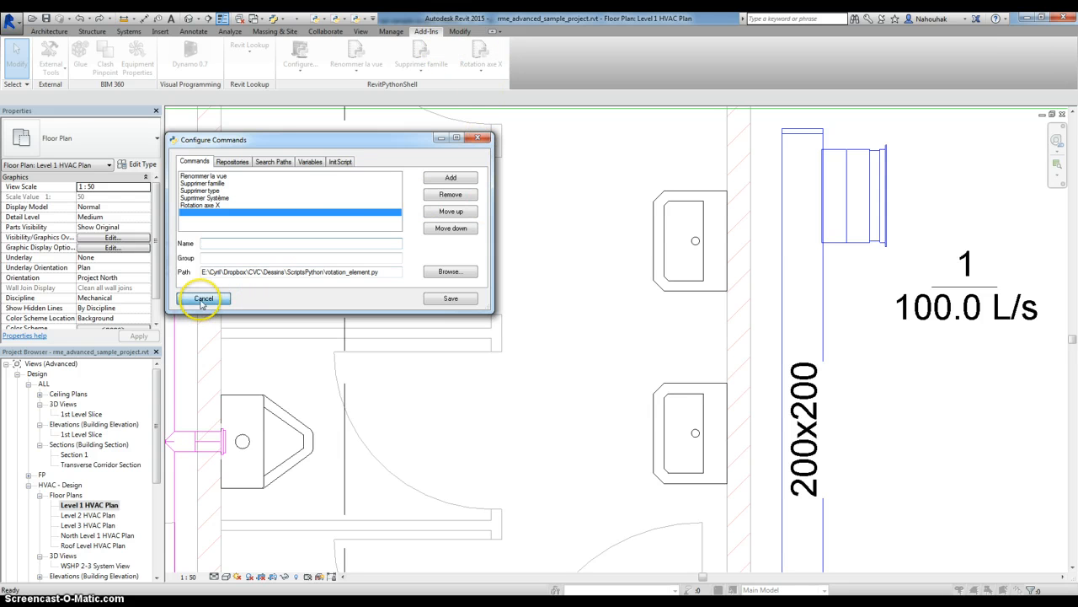
- Cancel the Configure Commands dialog without saving changes
left_click(203, 299)
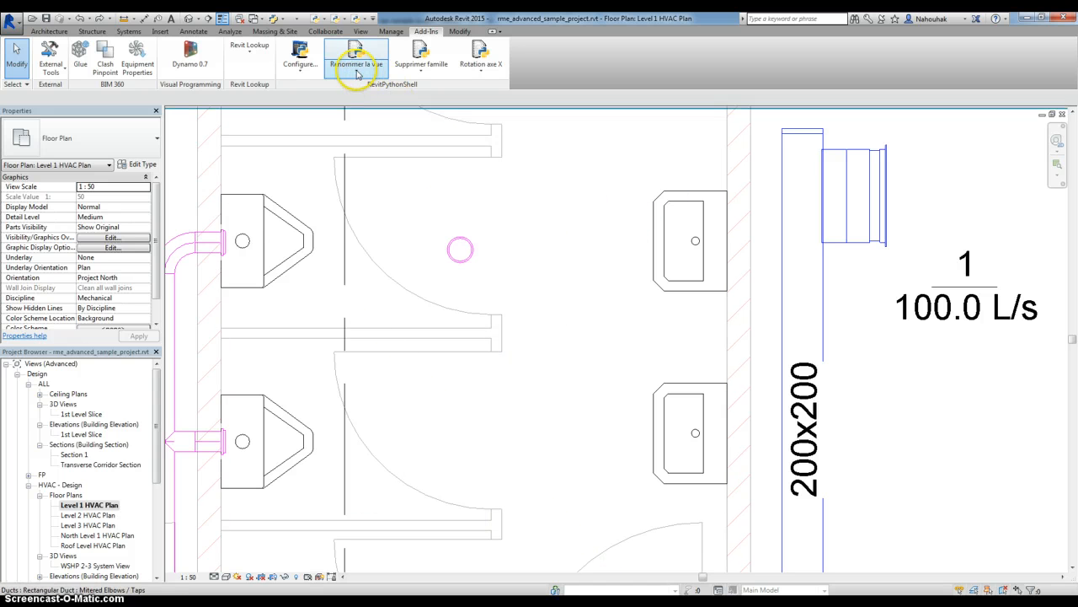
mouse_move(454, 372)
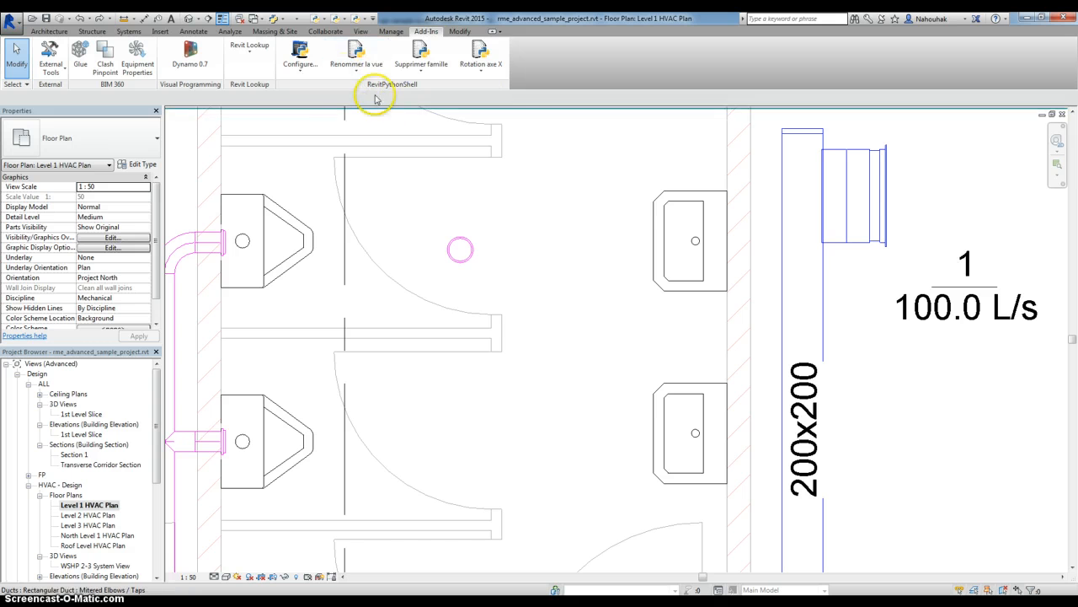
mouse_move(452, 156)
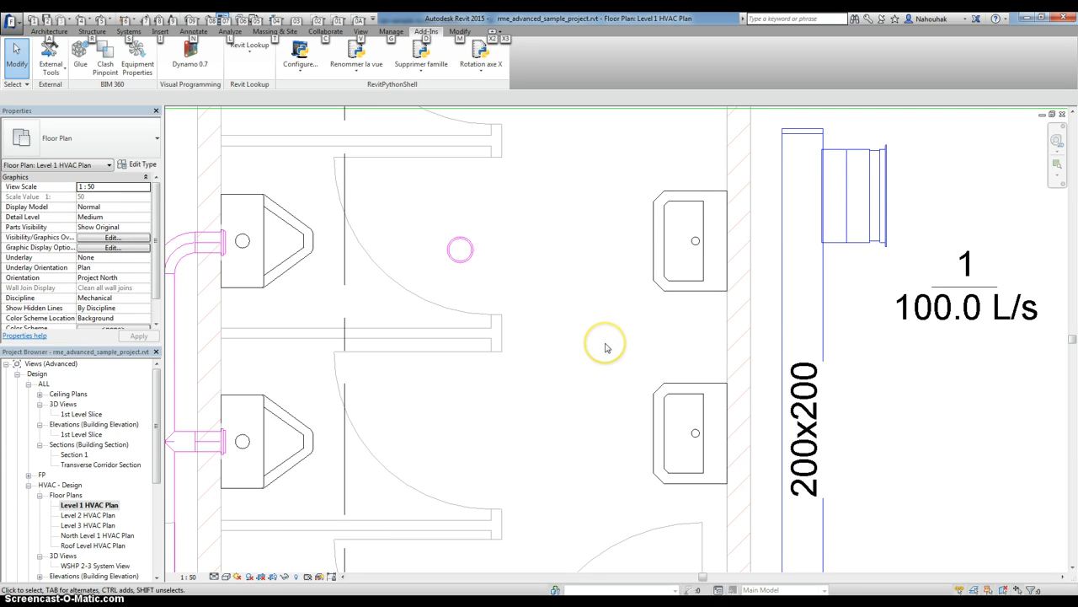
mouse_move(582, 369)
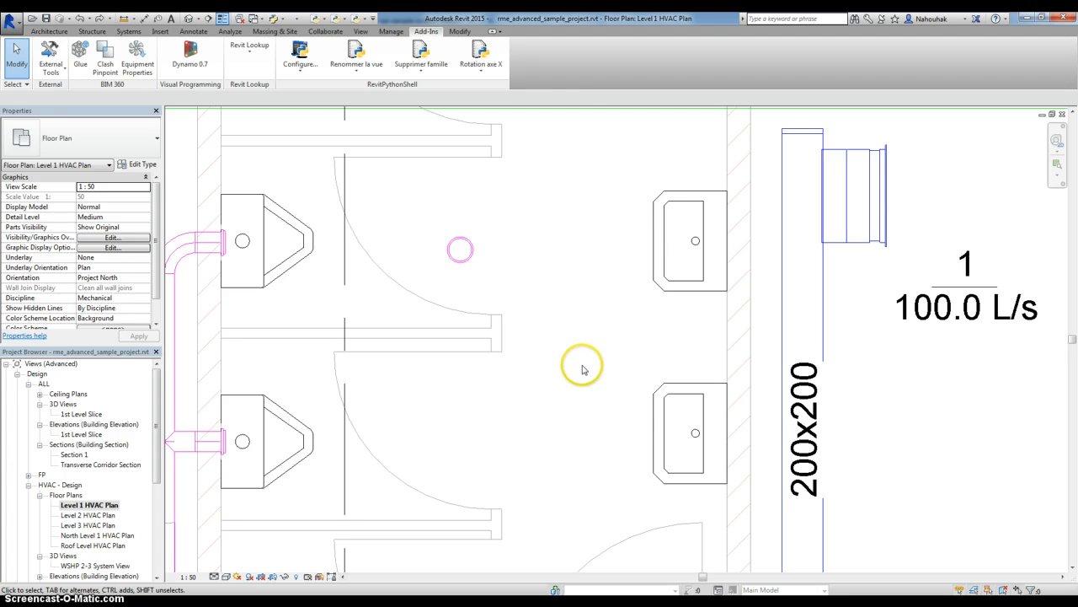
mouse_move(562, 348)
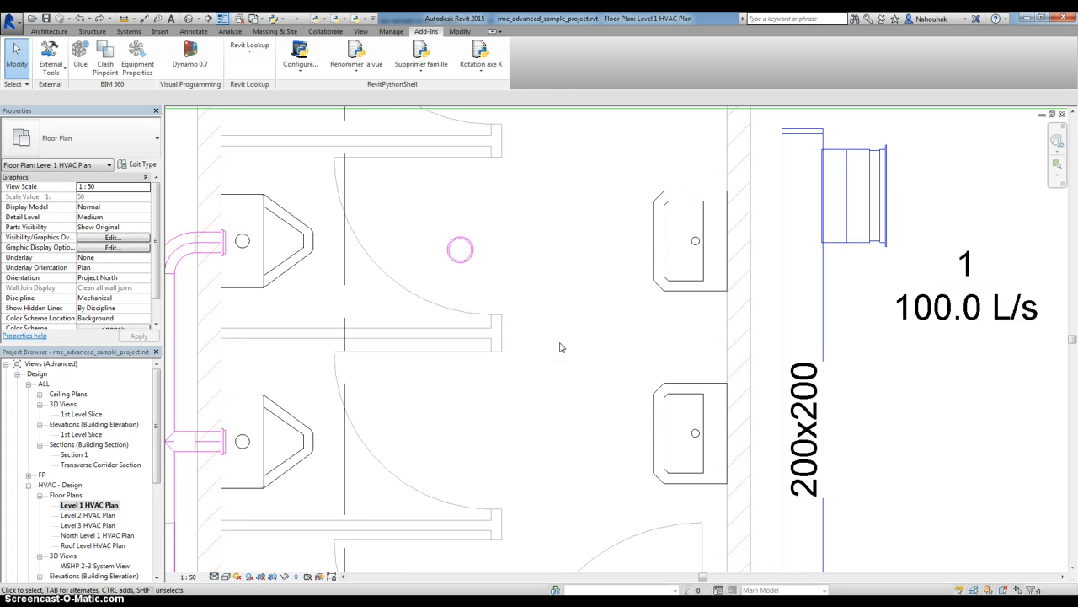